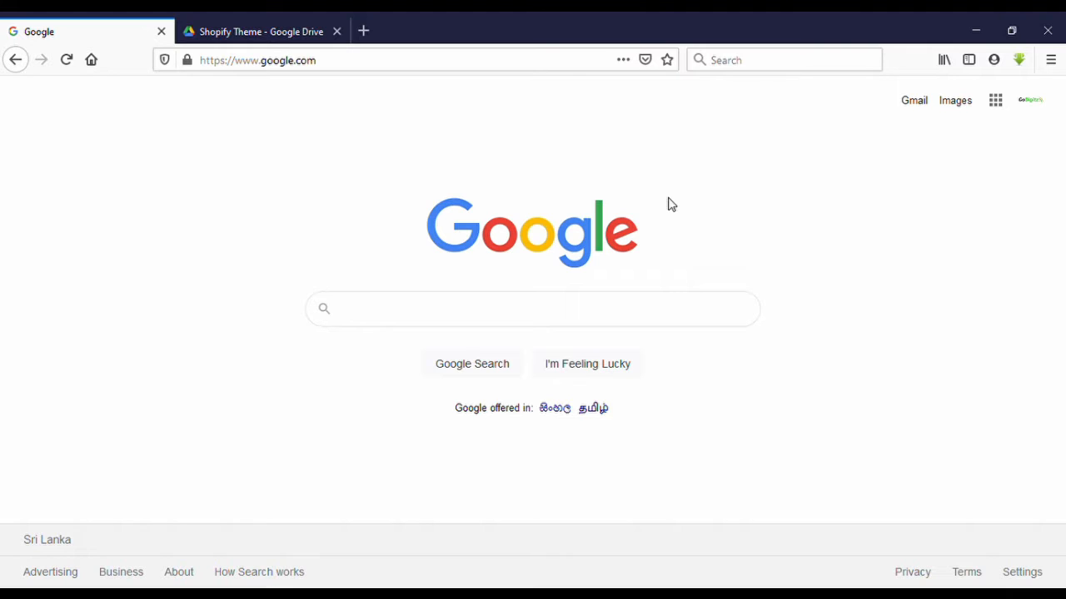
Switch to the 'Shopify Theme - Google Drive' tab showing the five theme zip files.
left_click(260, 31)
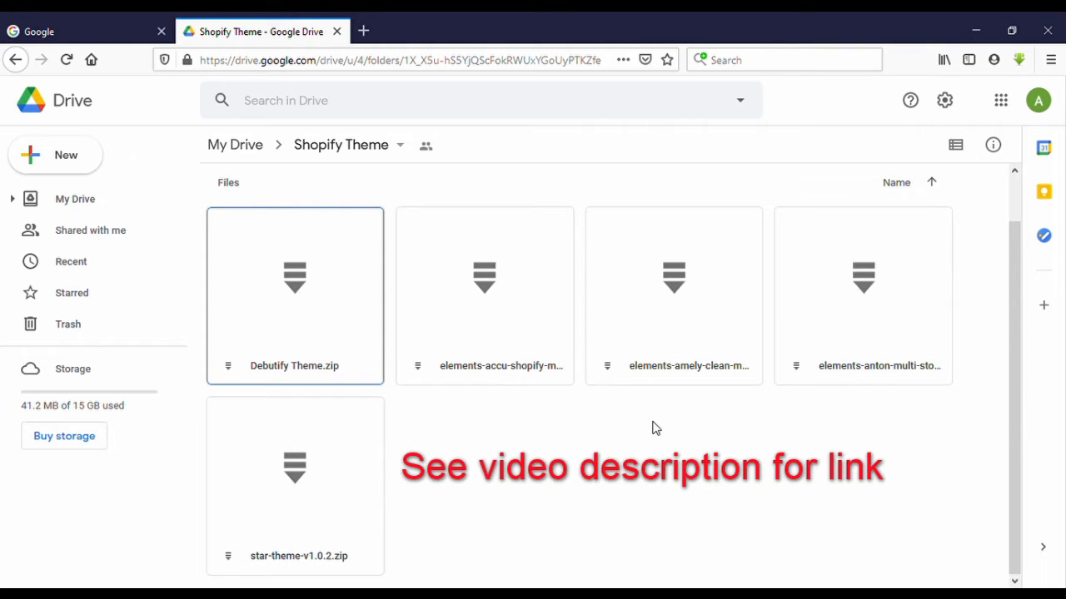
mouse_move(703, 448)
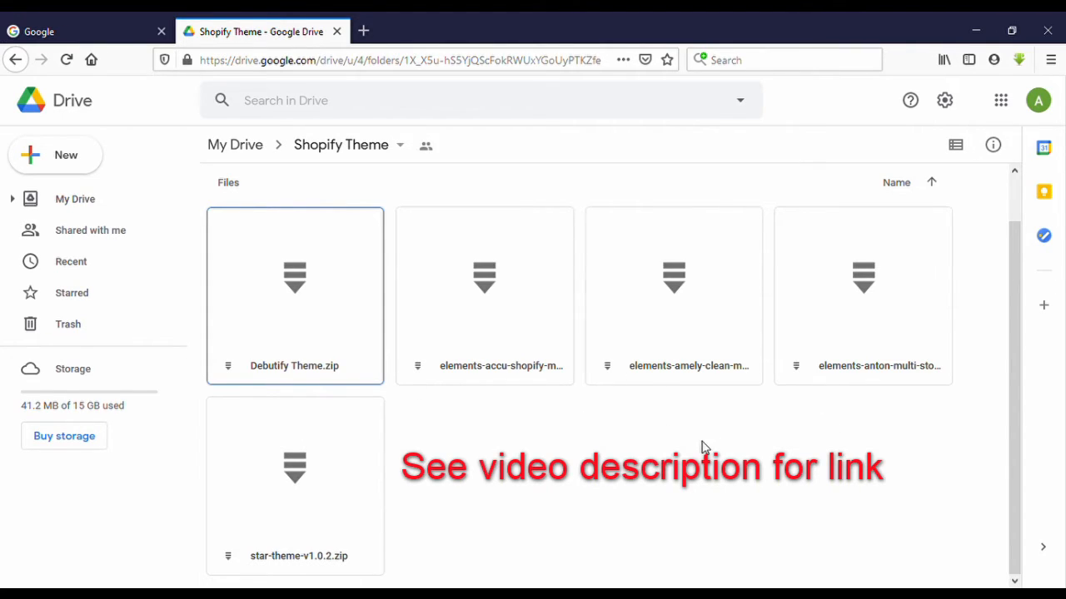
mouse_move(716, 474)
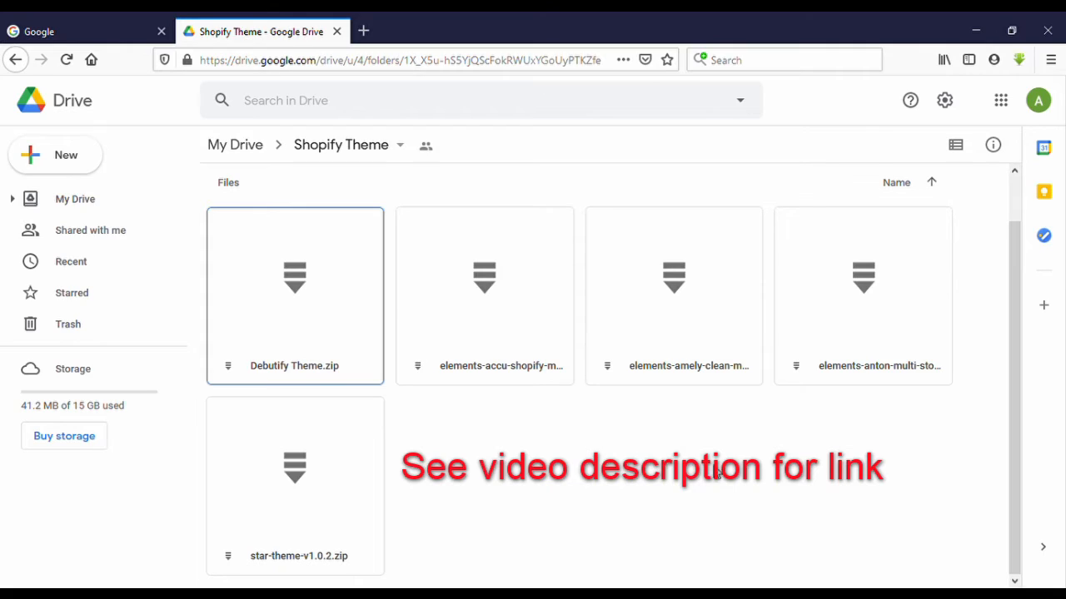
mouse_move(811, 467)
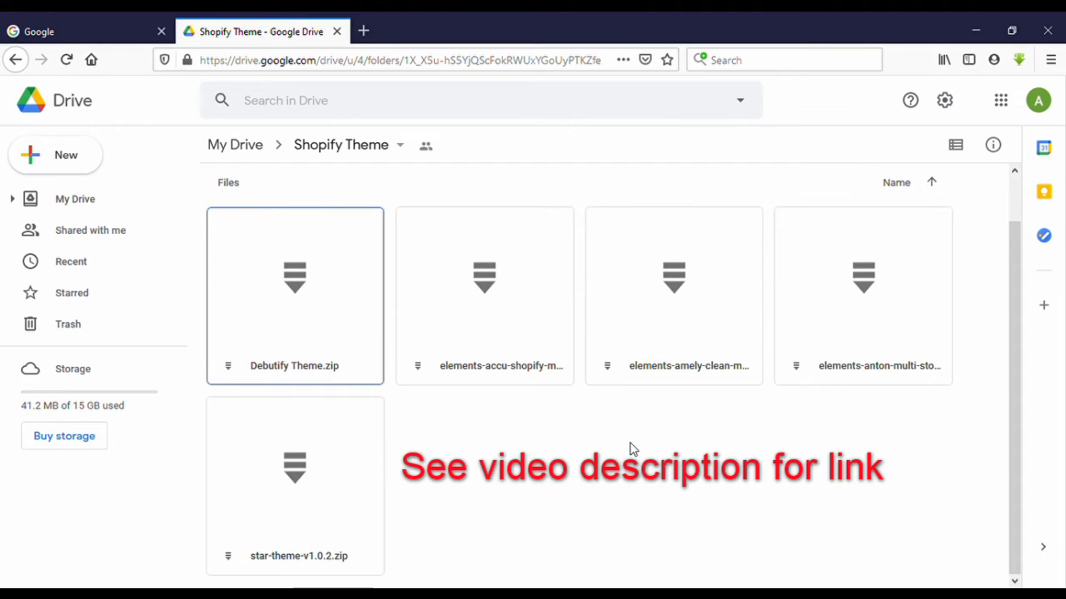
mouse_move(870, 436)
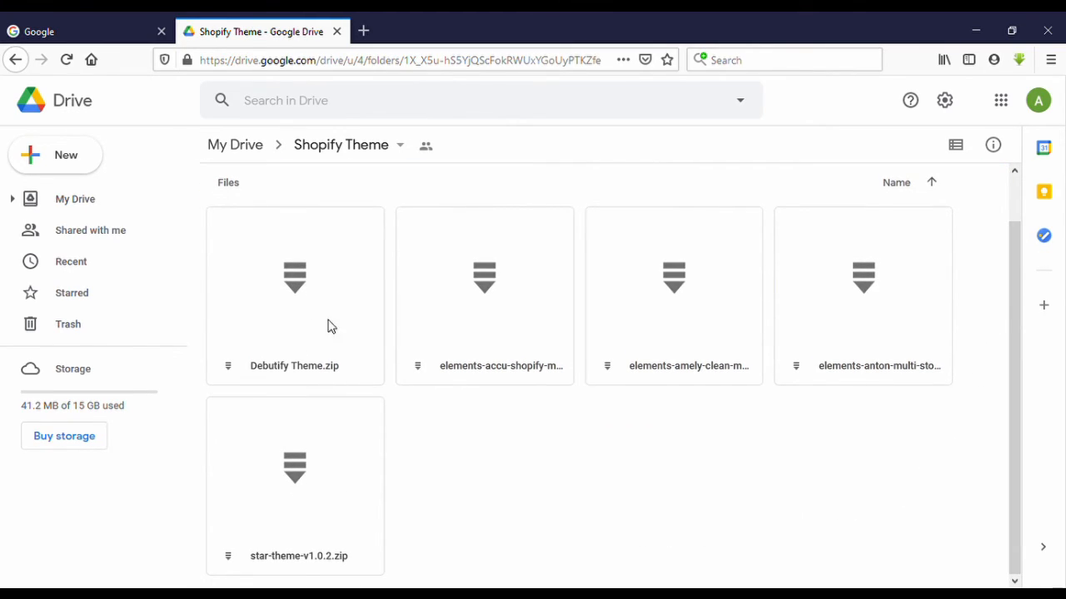
mouse_move(939, 404)
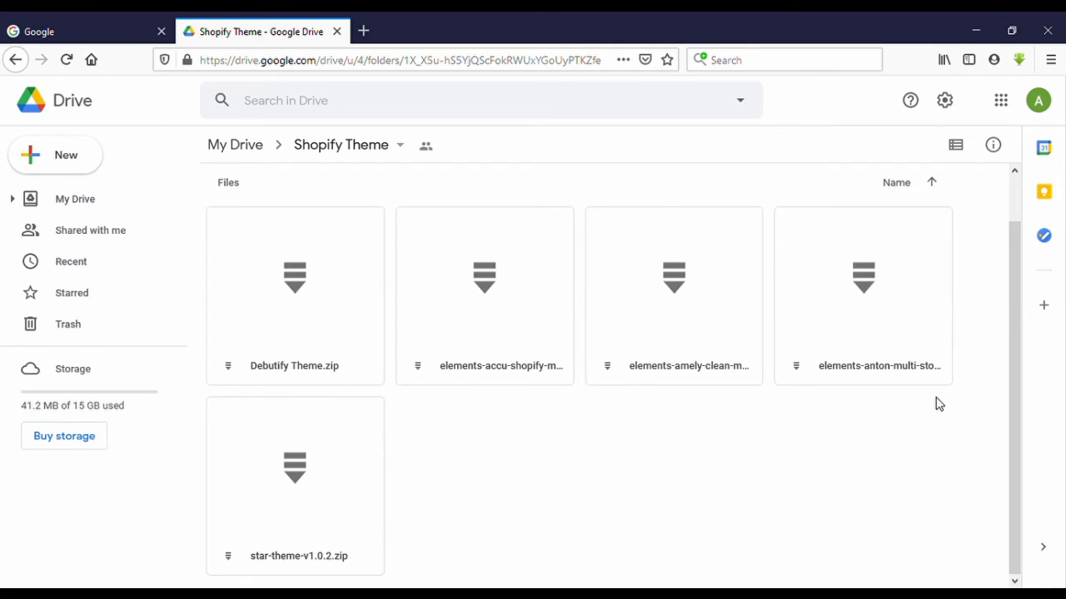
mouse_move(931, 414)
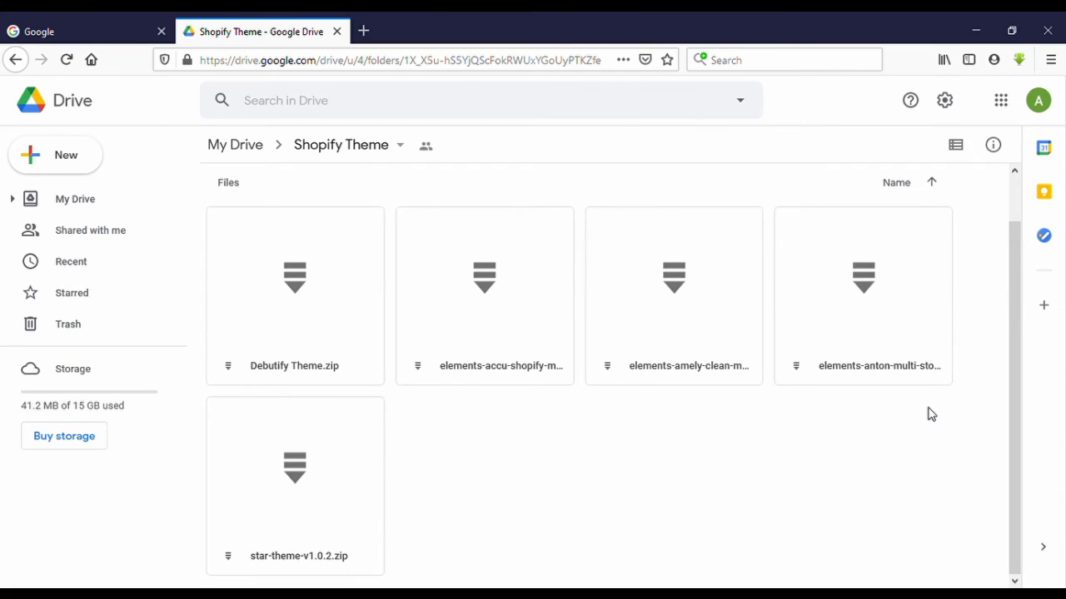
mouse_move(832, 467)
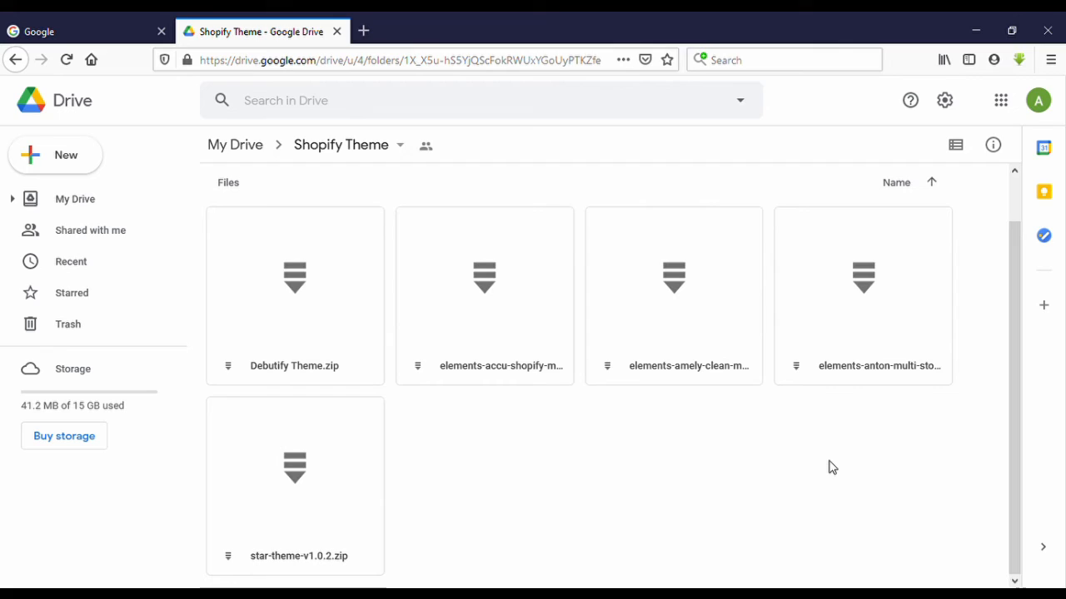
mouse_move(813, 482)
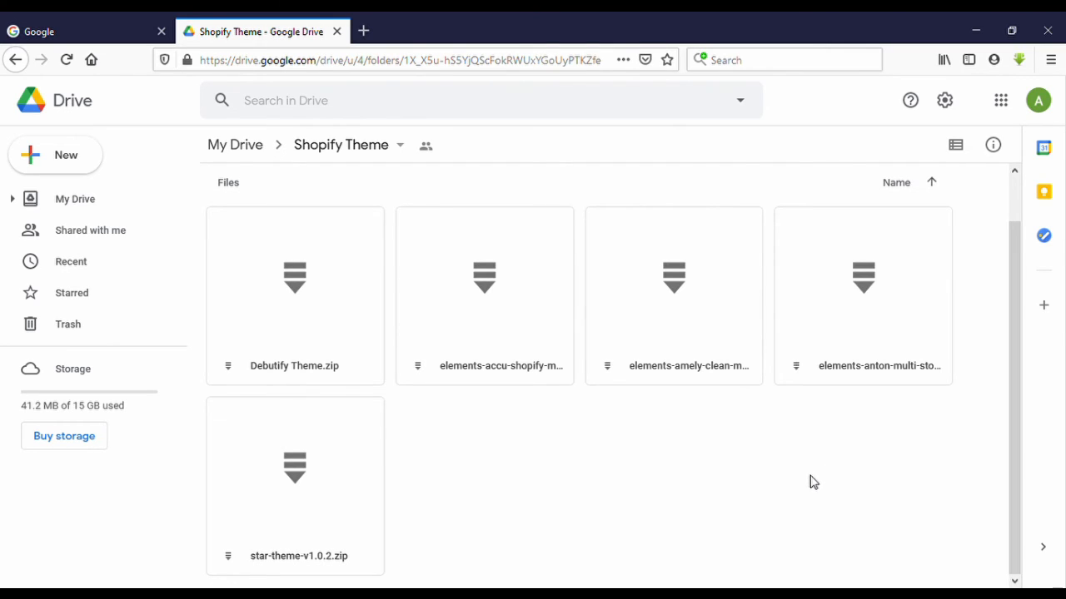